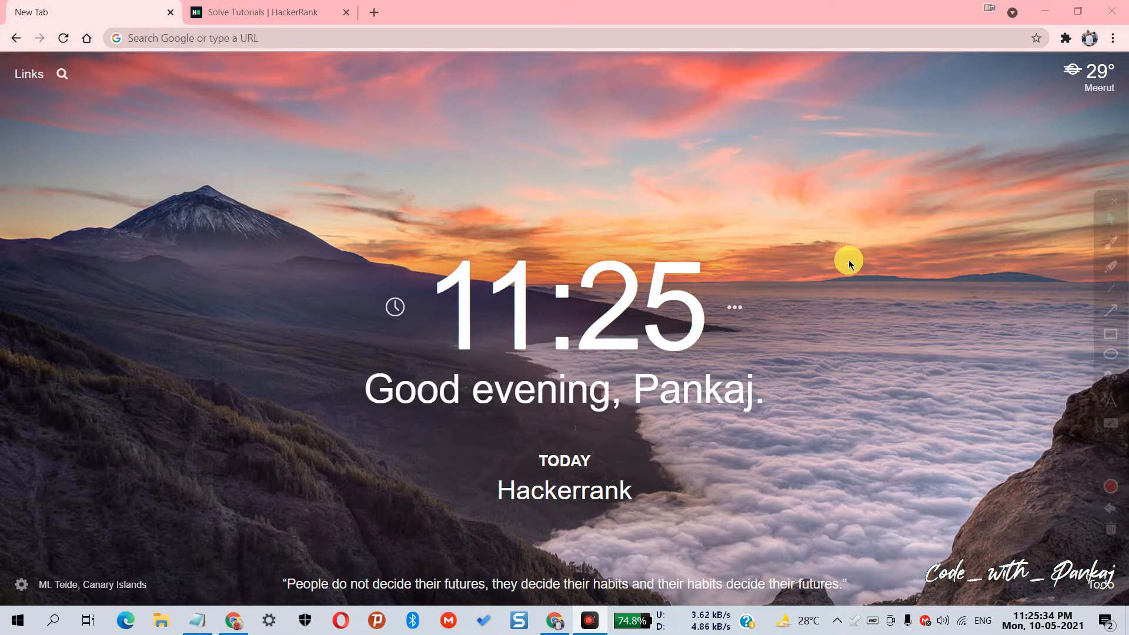
mouse_move(1093, 260)
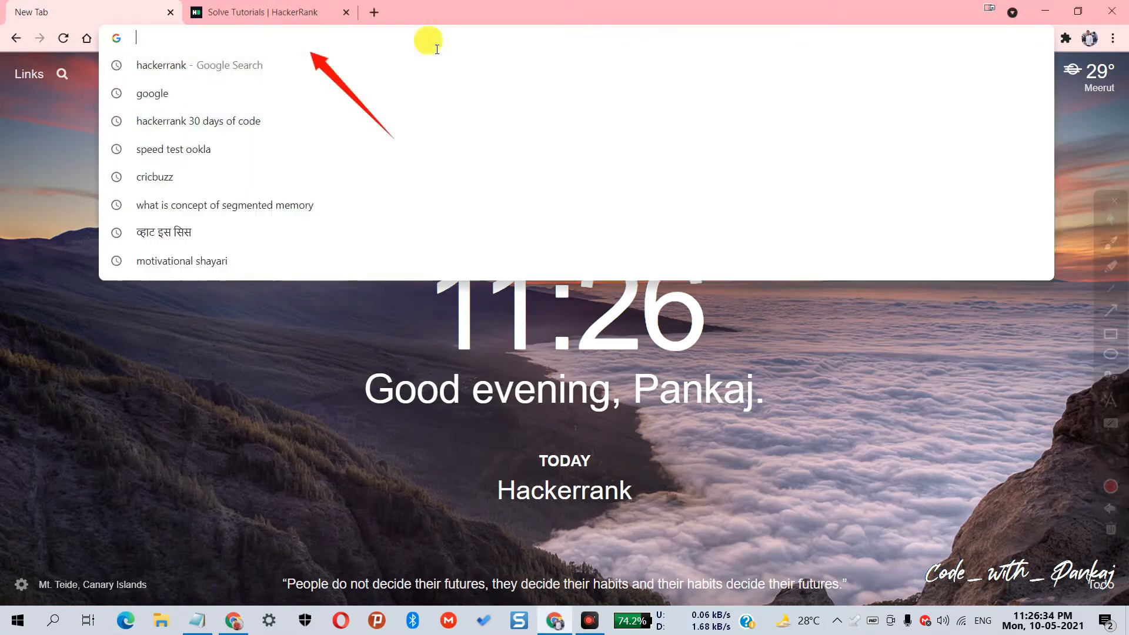
Step: Search Google for 'hackerrak' and open the HackerRank homepage result
text(hackerrak)
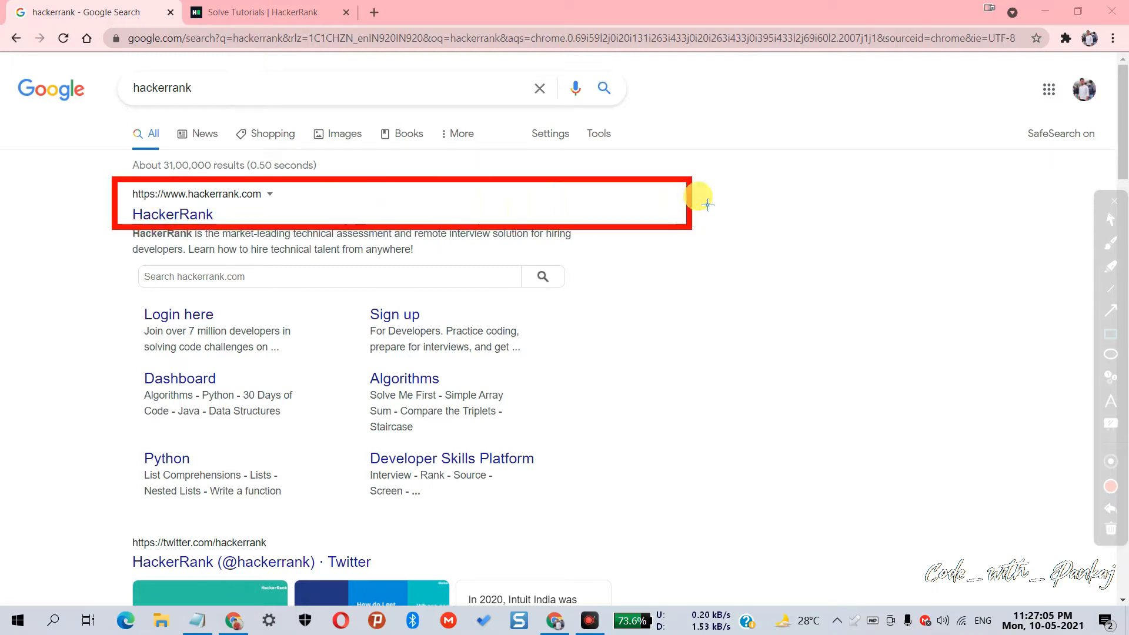
click(172, 214)
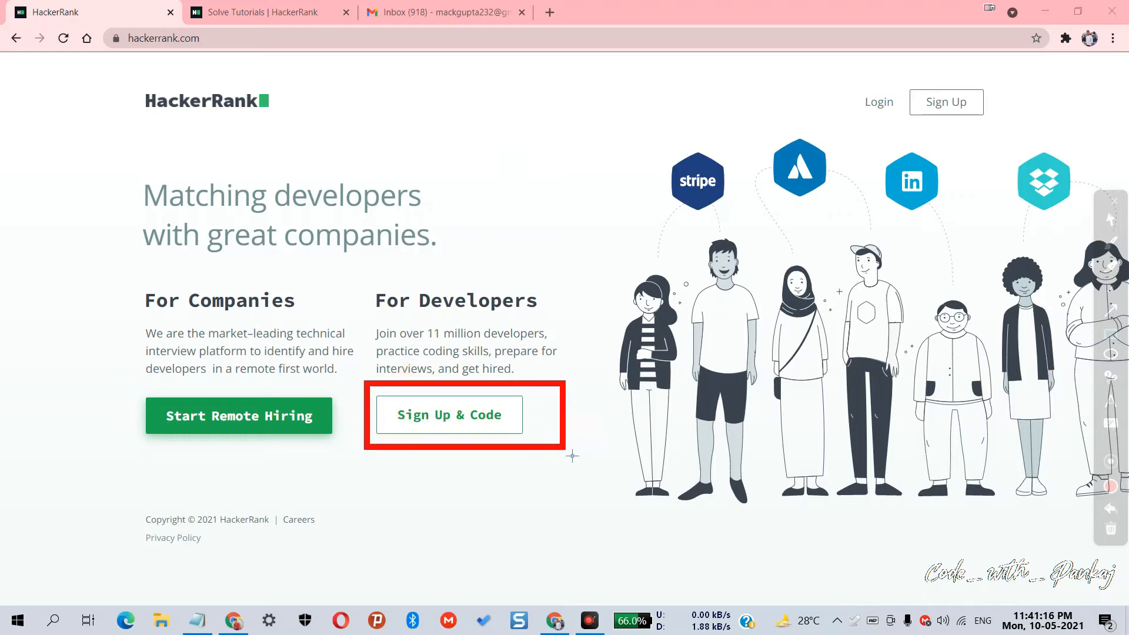
Step: Sign up as a developer with name, email and password, and create the account
click(449, 415)
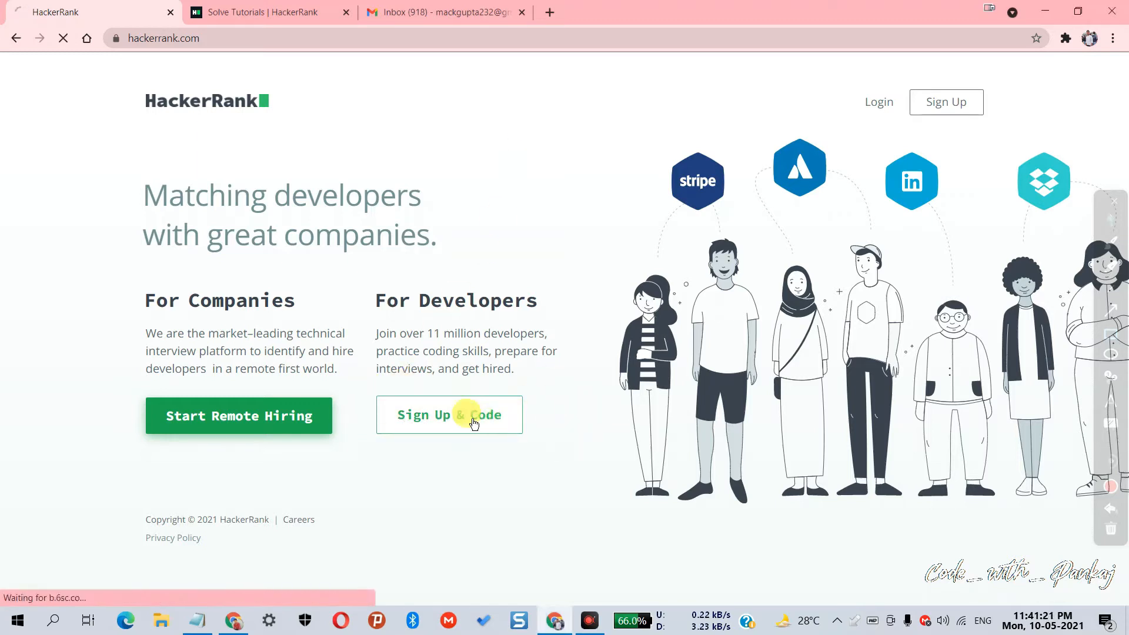
click(449, 415)
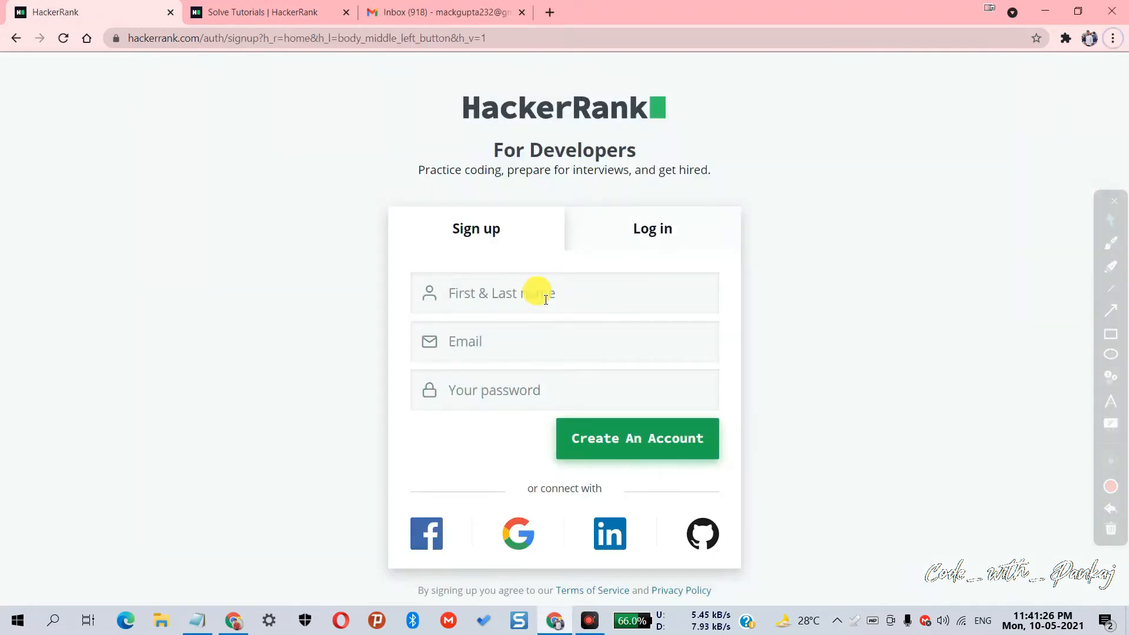
mouse_move(552, 298)
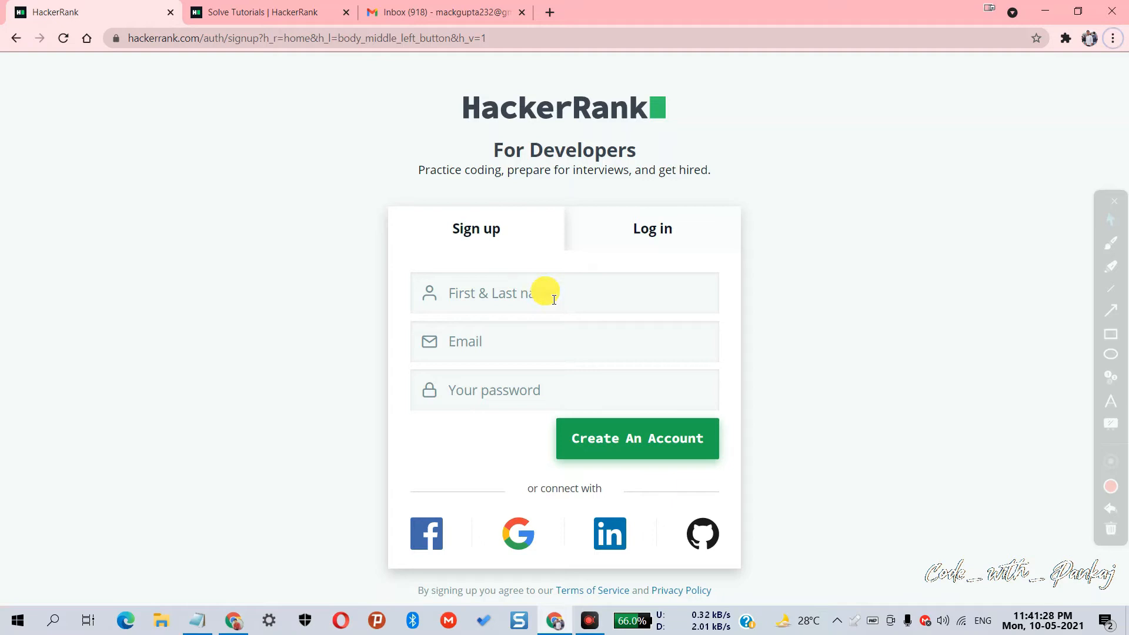
click(552, 293)
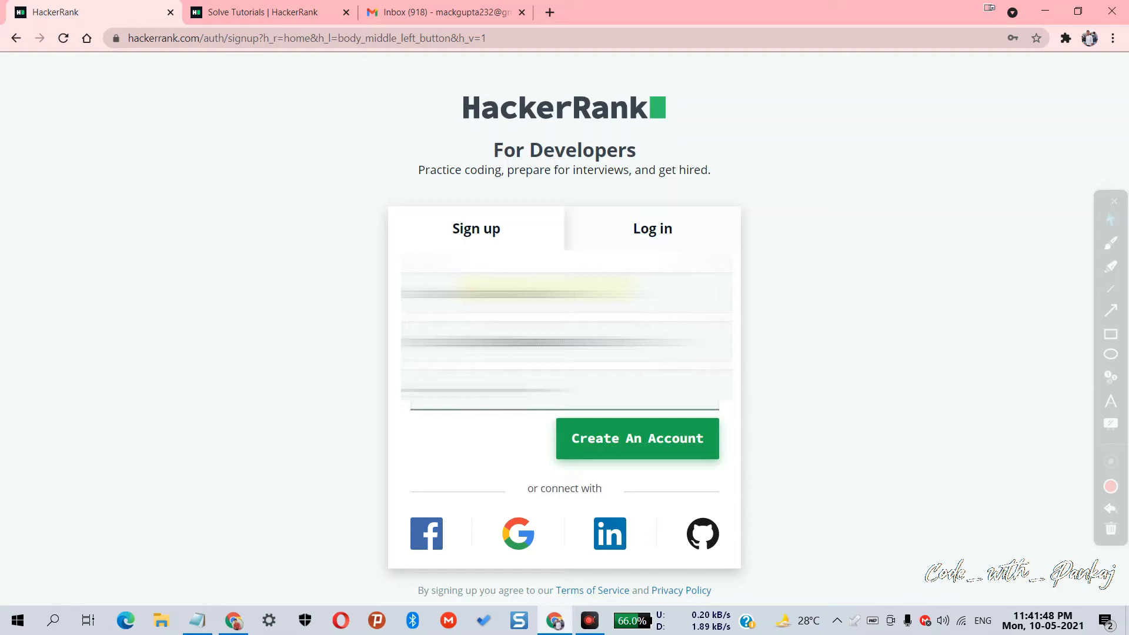
mouse_move(956, 308)
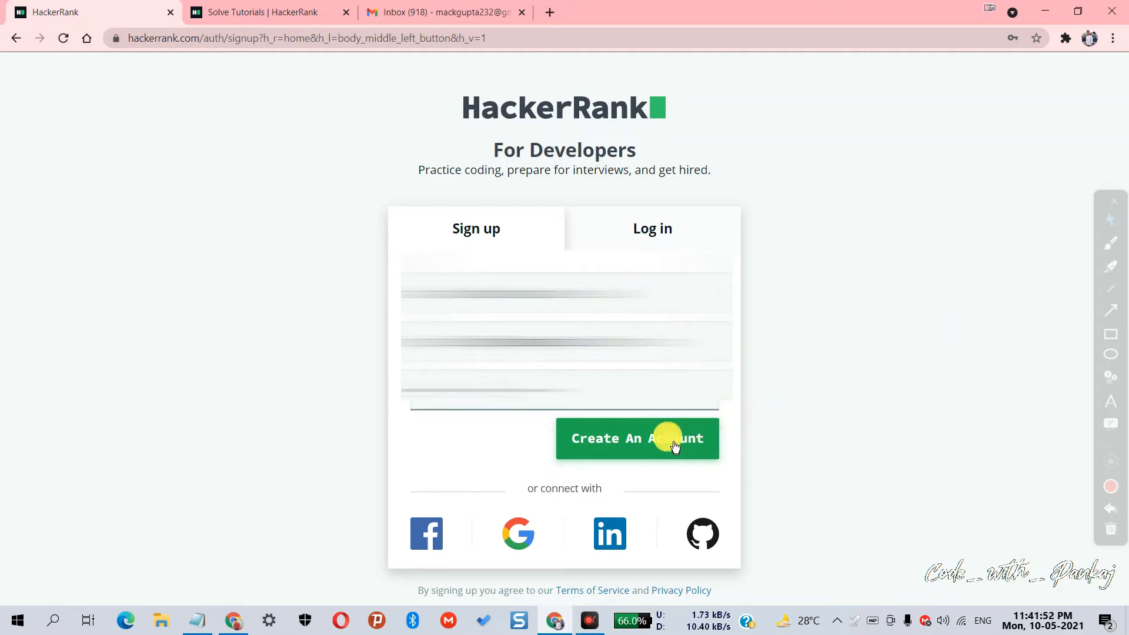
click(636, 437)
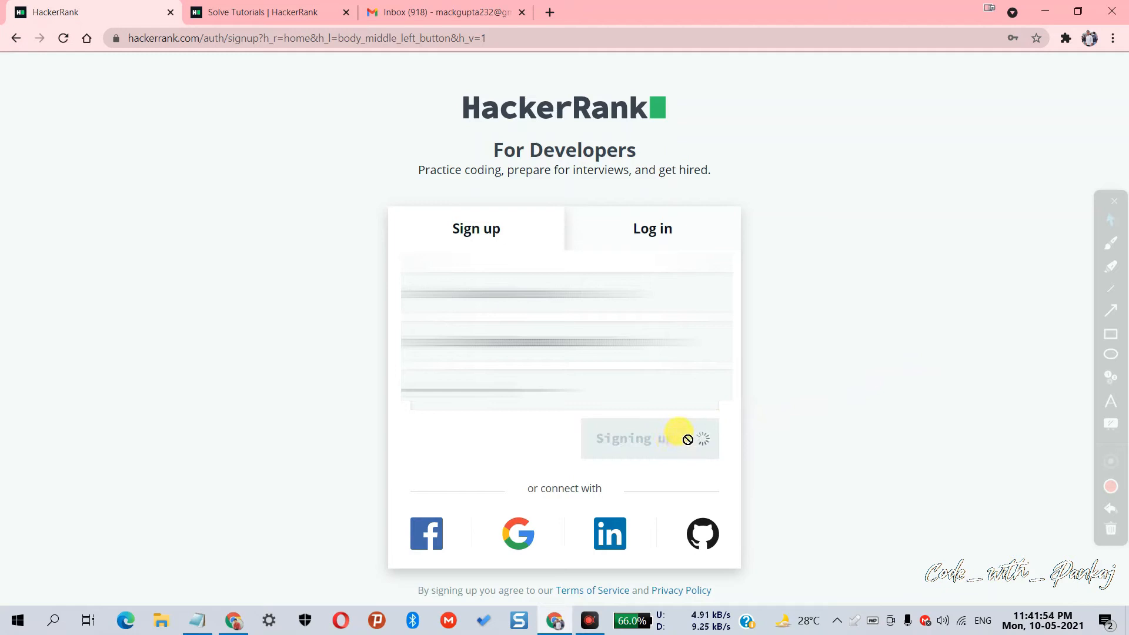
click(631, 439)
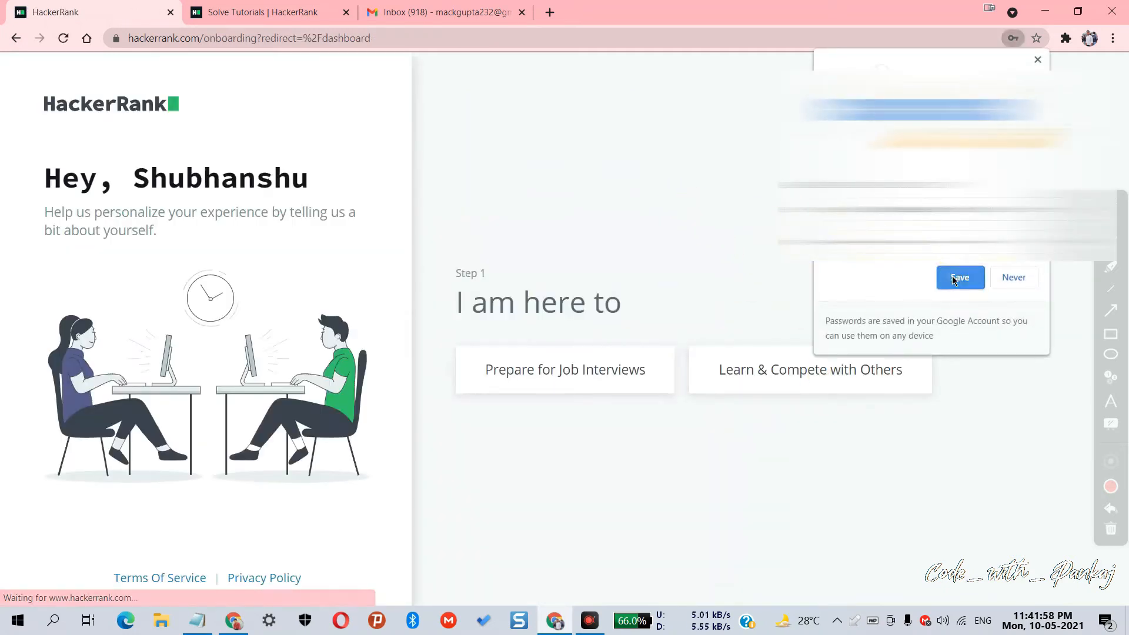
Step: Save the browser password, then onboard as a student learning and competing, graduating 2022
click(960, 277)
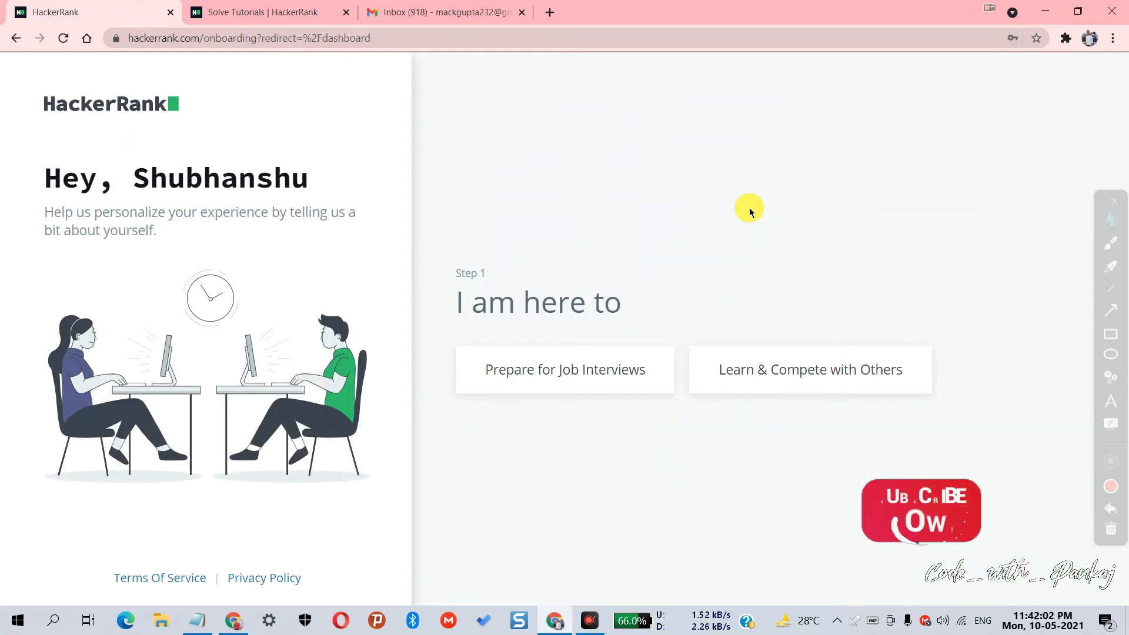
mouse_move(891, 233)
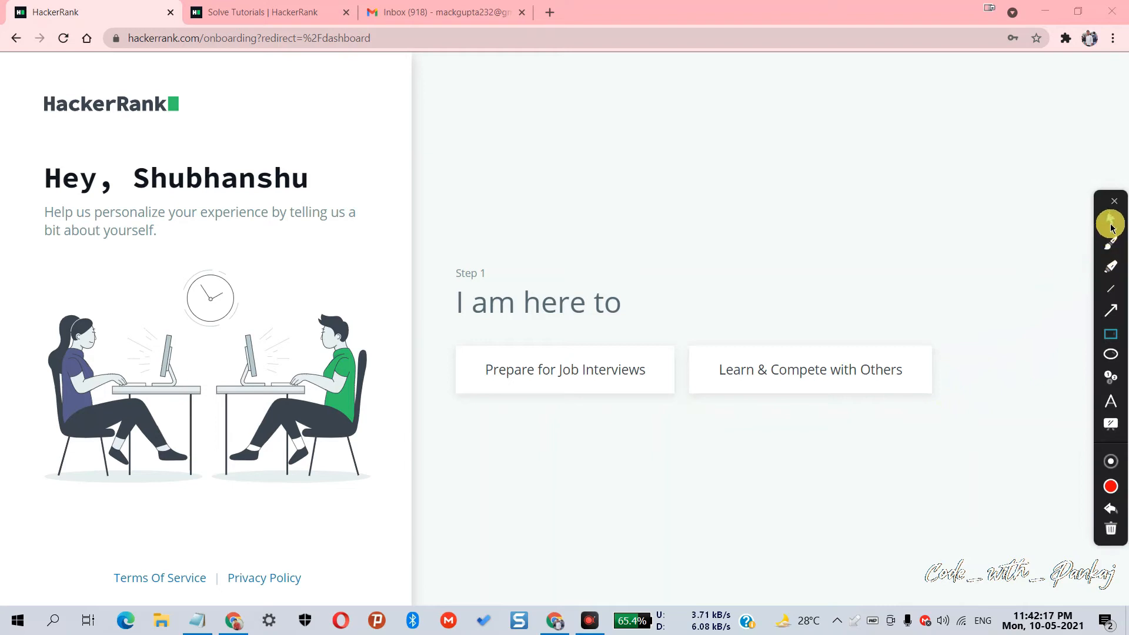
mouse_move(837, 383)
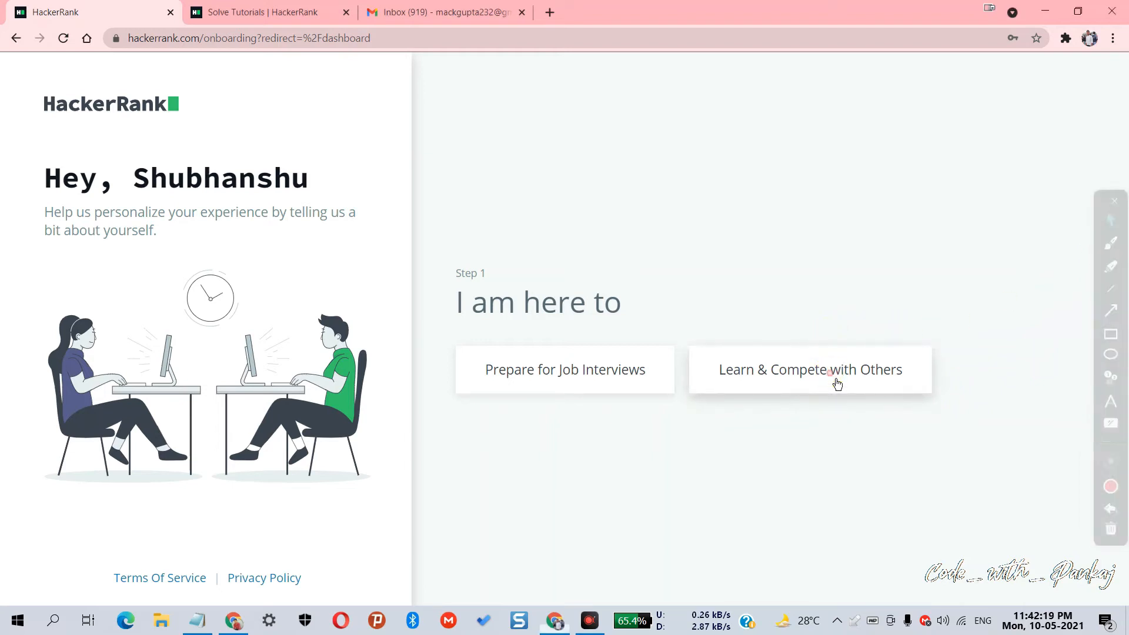
click(810, 370)
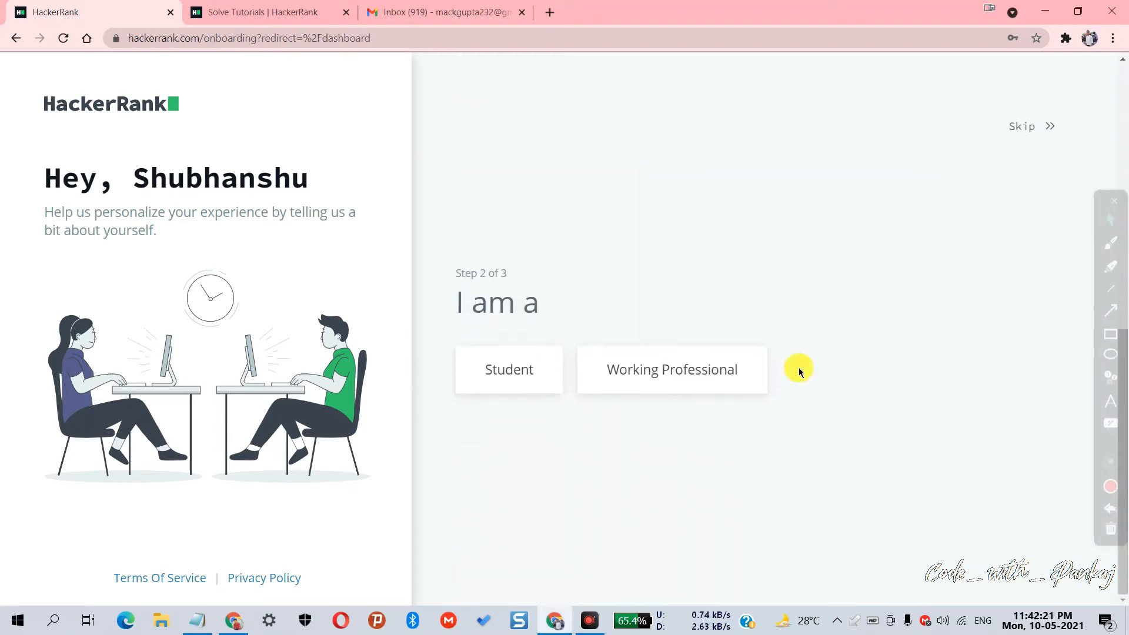
click(508, 369)
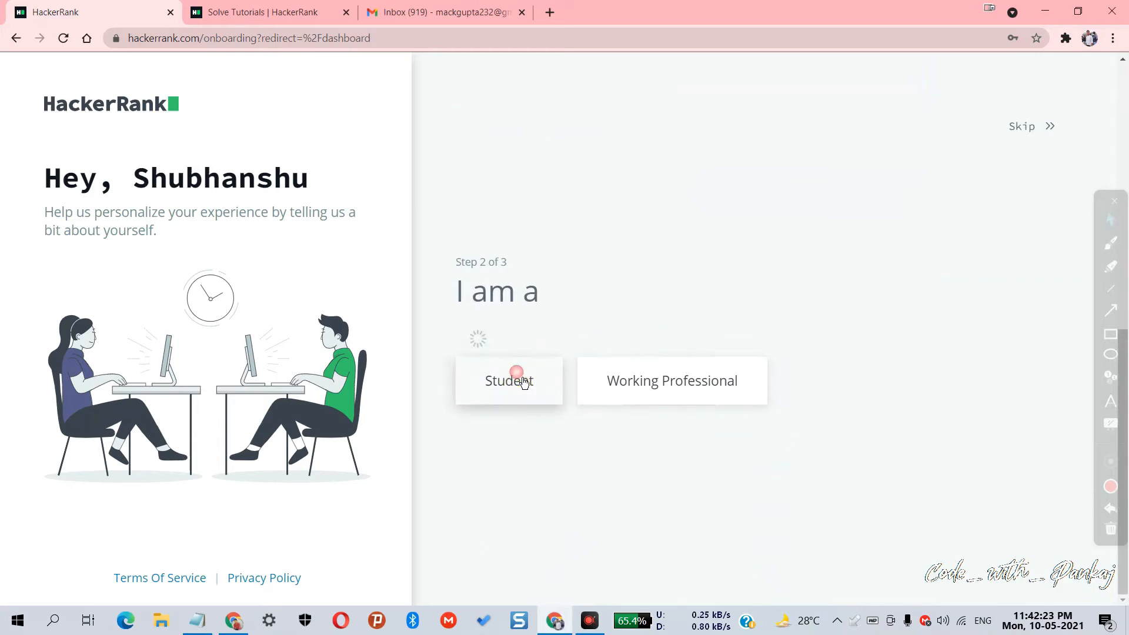
click(507, 380)
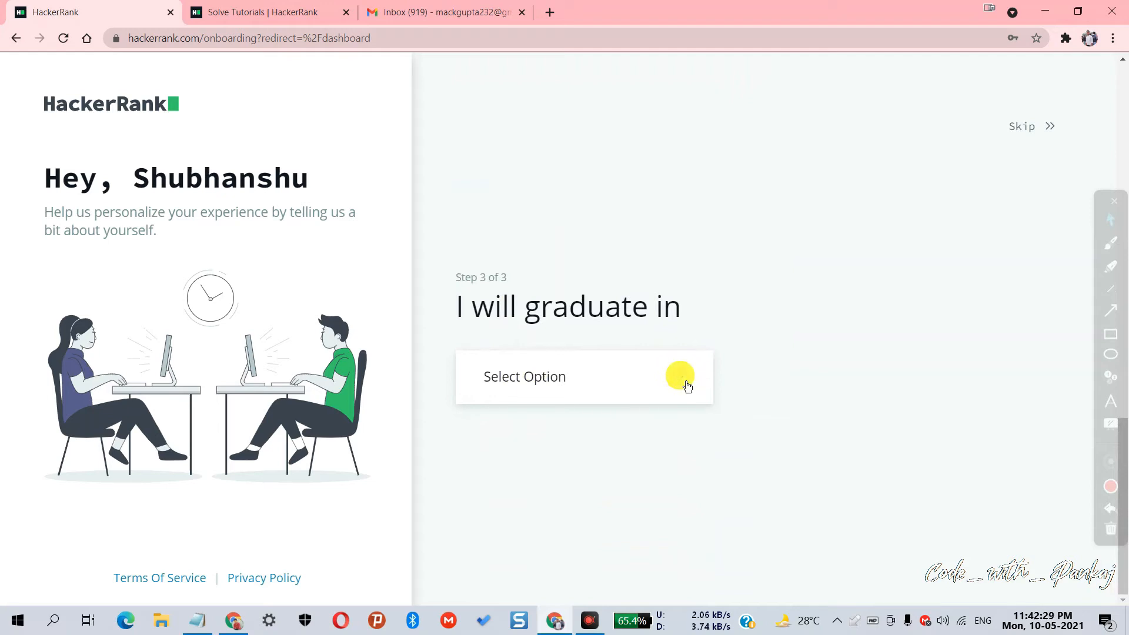
click(584, 376)
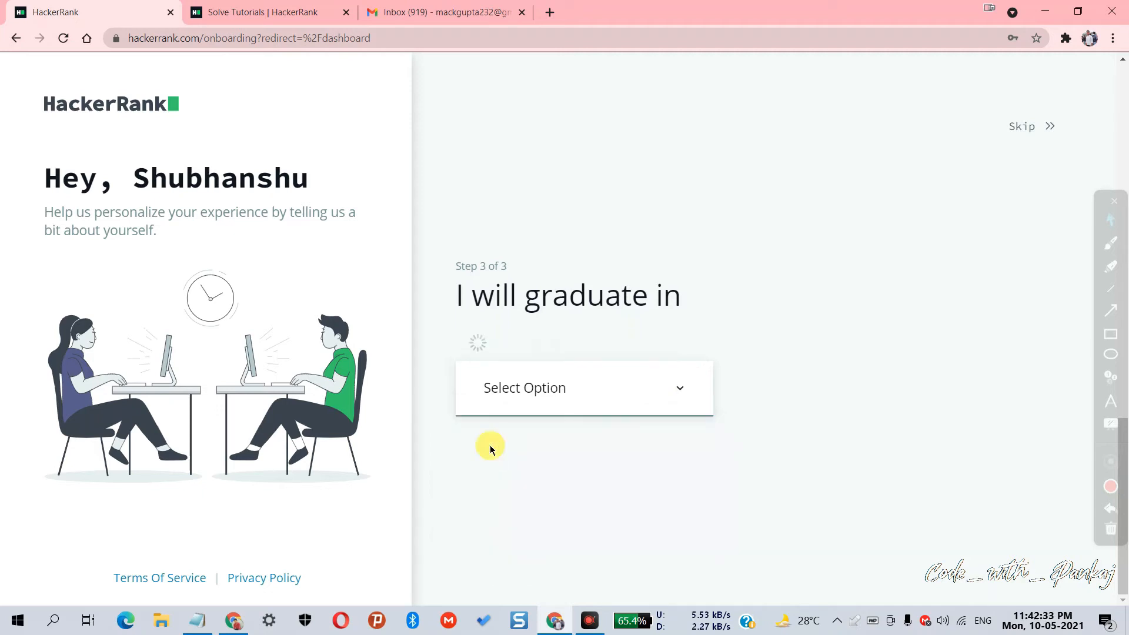
click(583, 388)
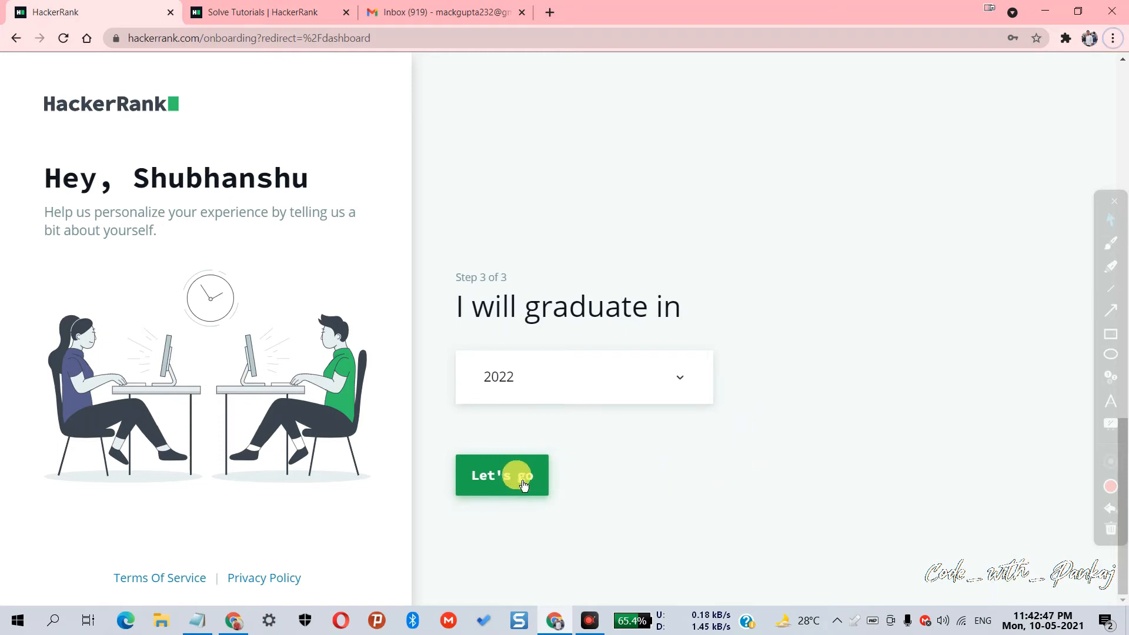
click(501, 475)
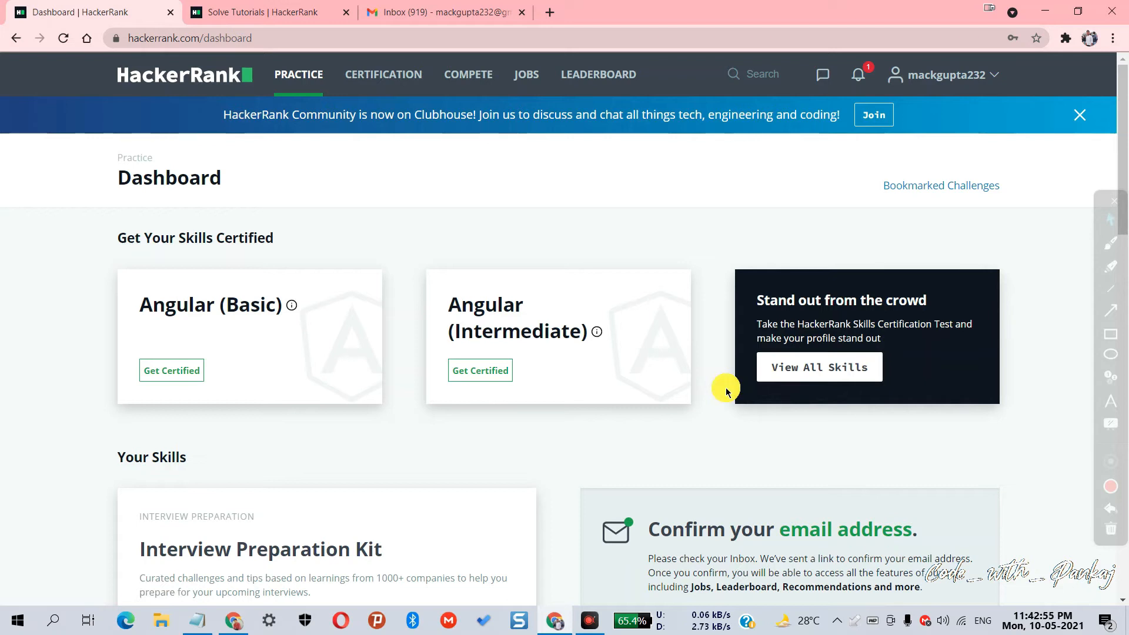
scroll(down, 3)
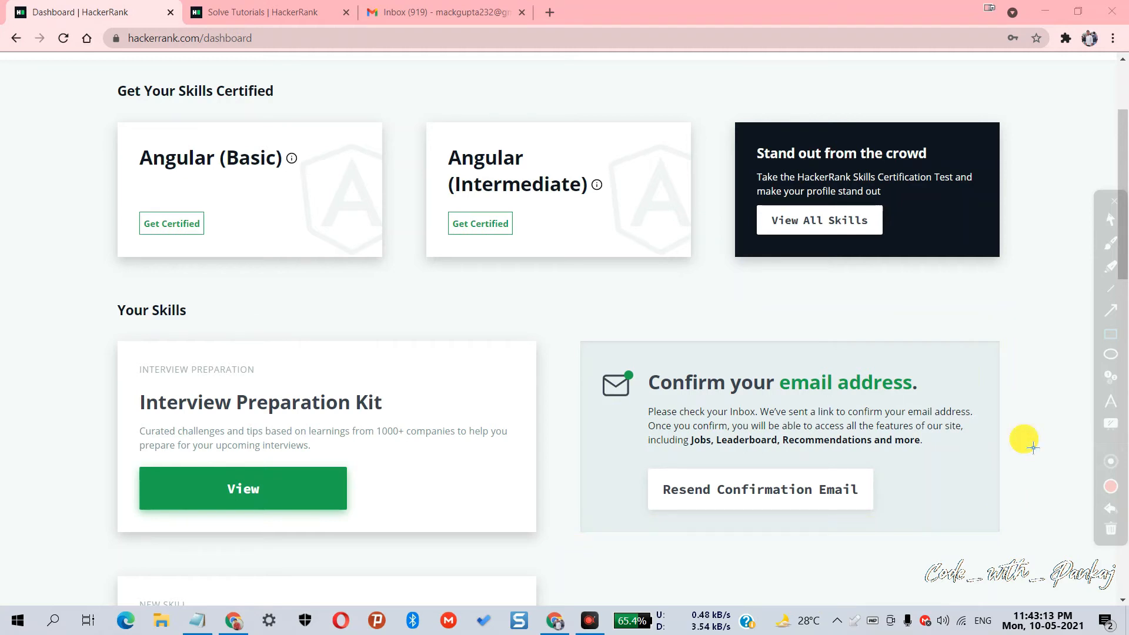
mouse_move(1027, 437)
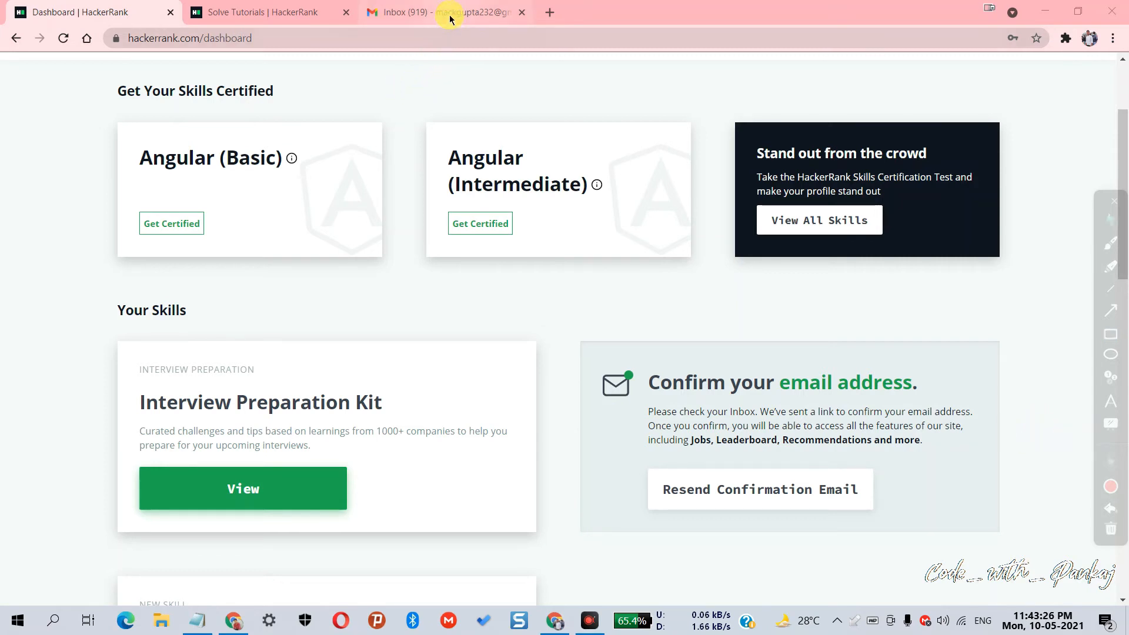
Step: Switch to Gmail and open HackerRank's 'Please confirm your email' message
click(443, 12)
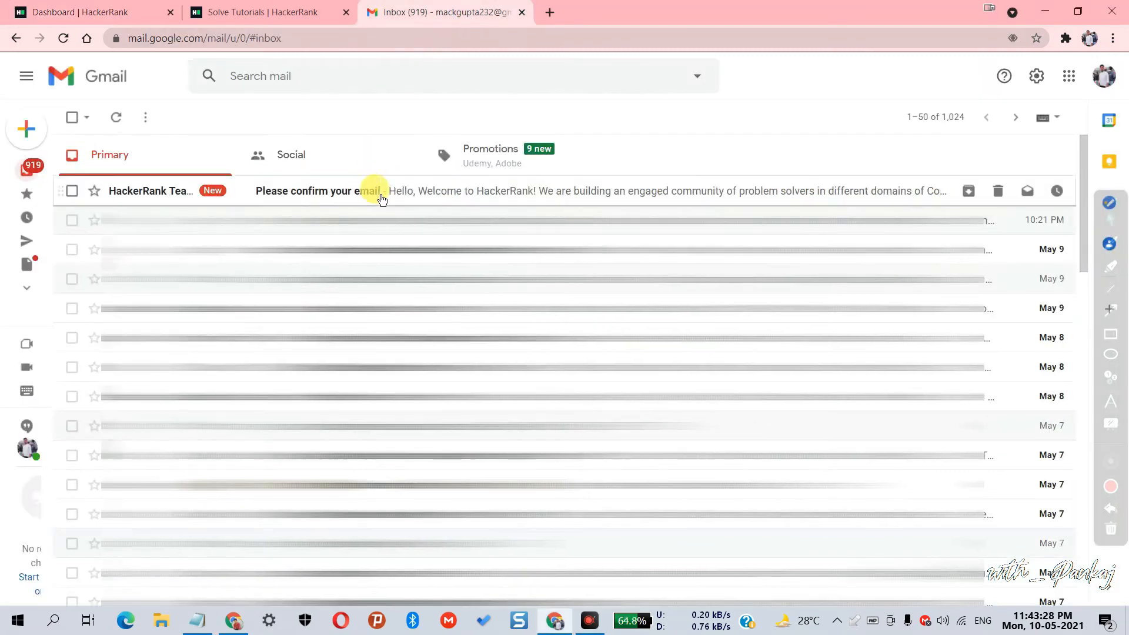
click(310, 190)
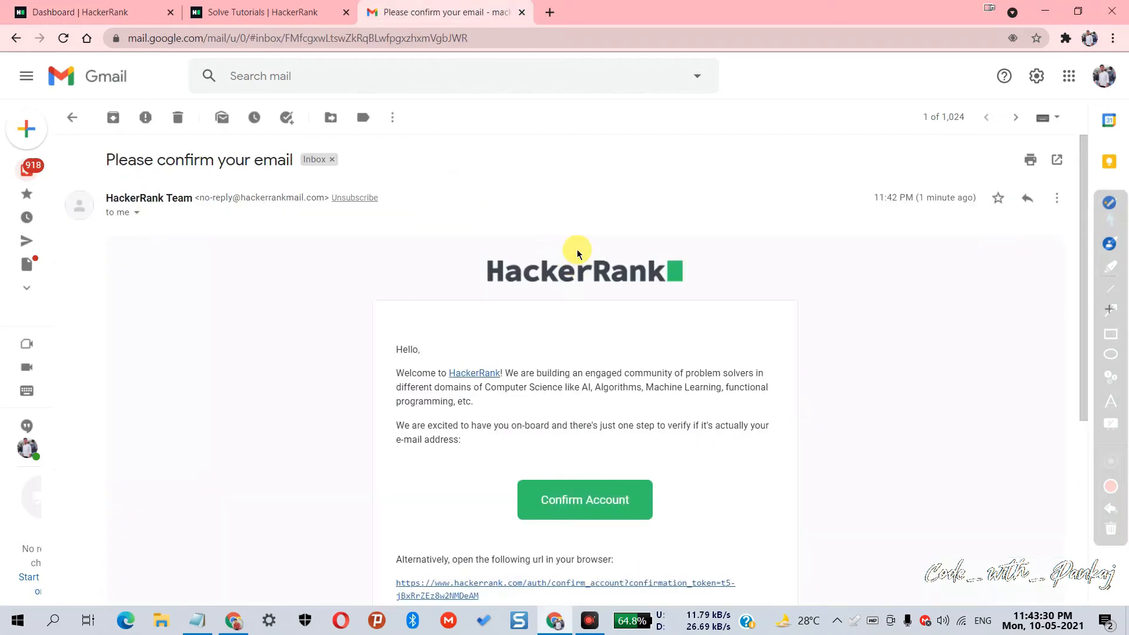
scroll(down, 3)
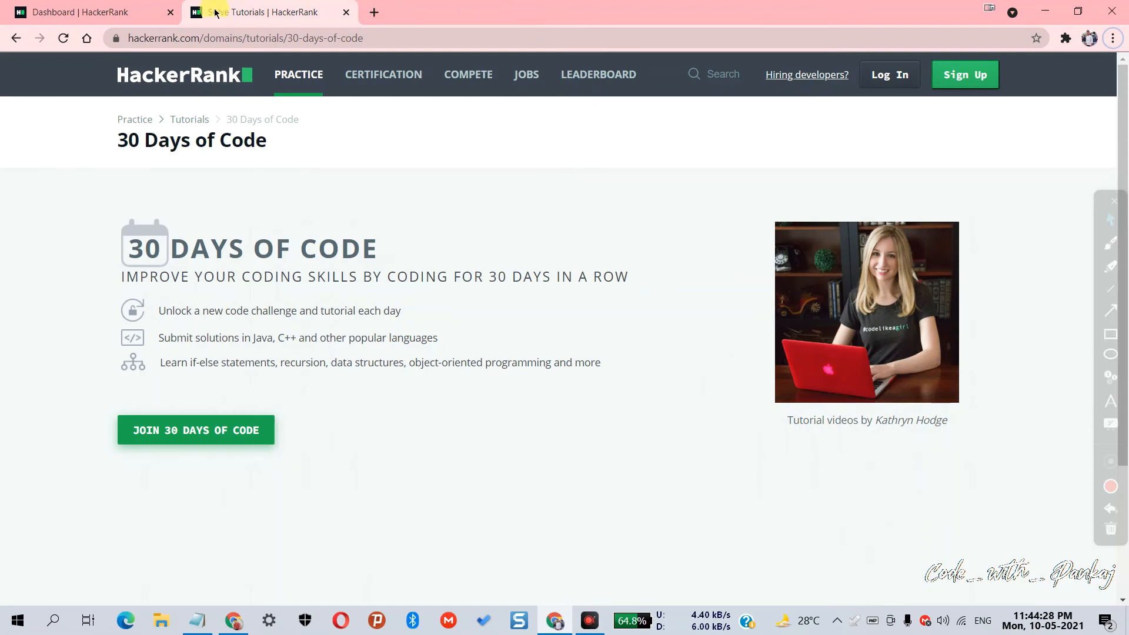
Step: Reload the HackerRank dashboard, close the Clubhouse banner, and scroll down to Tutorials
click(80, 13)
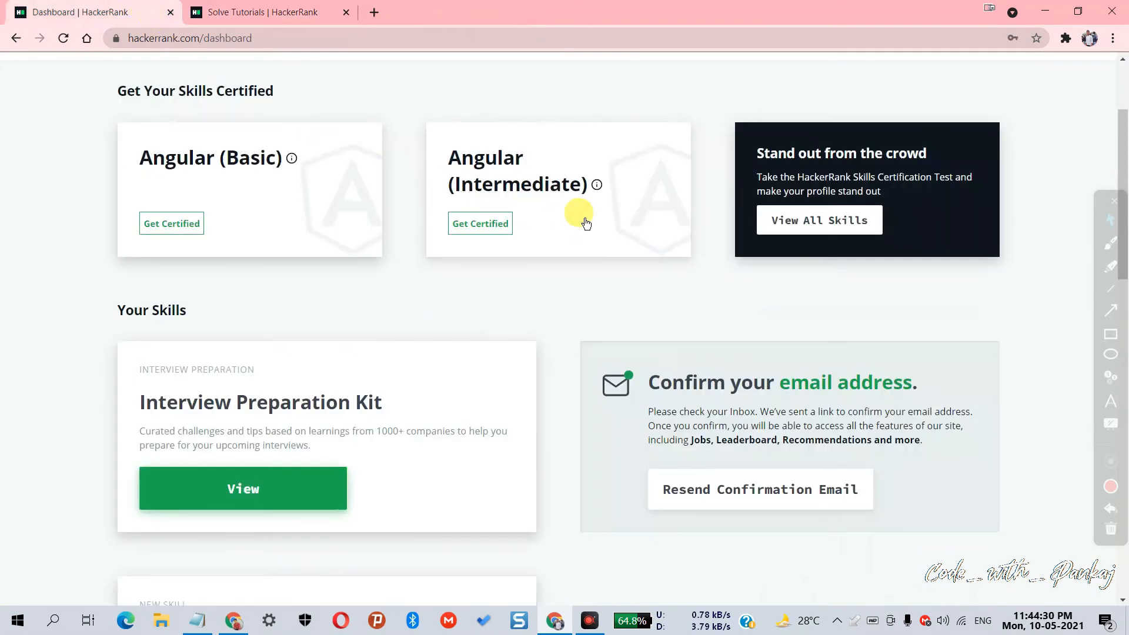
click(63, 38)
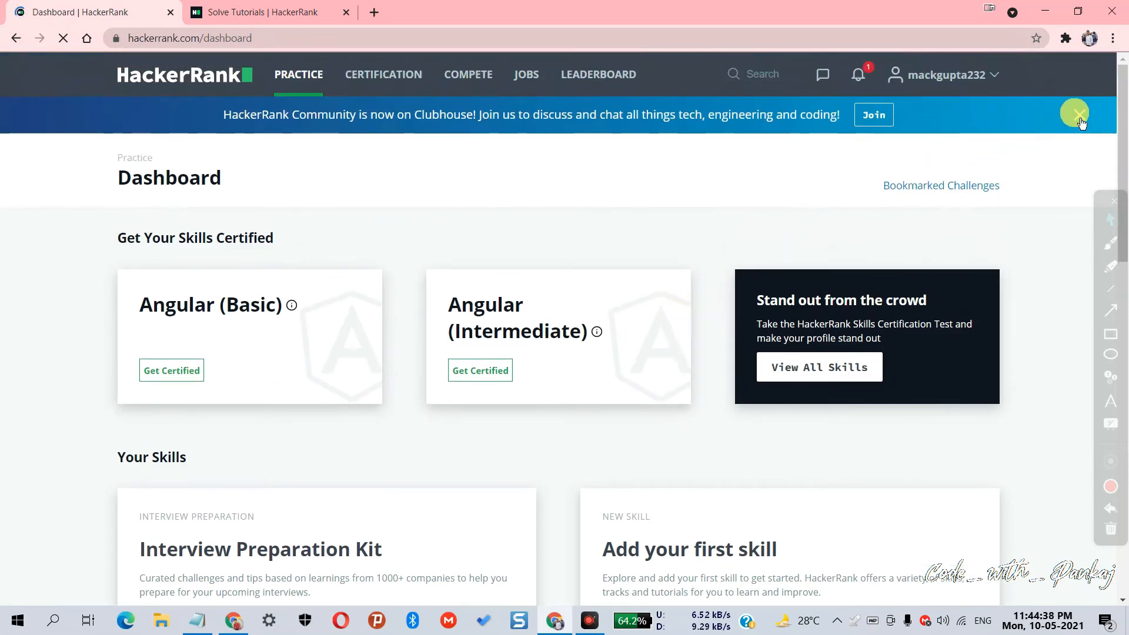
click(1078, 115)
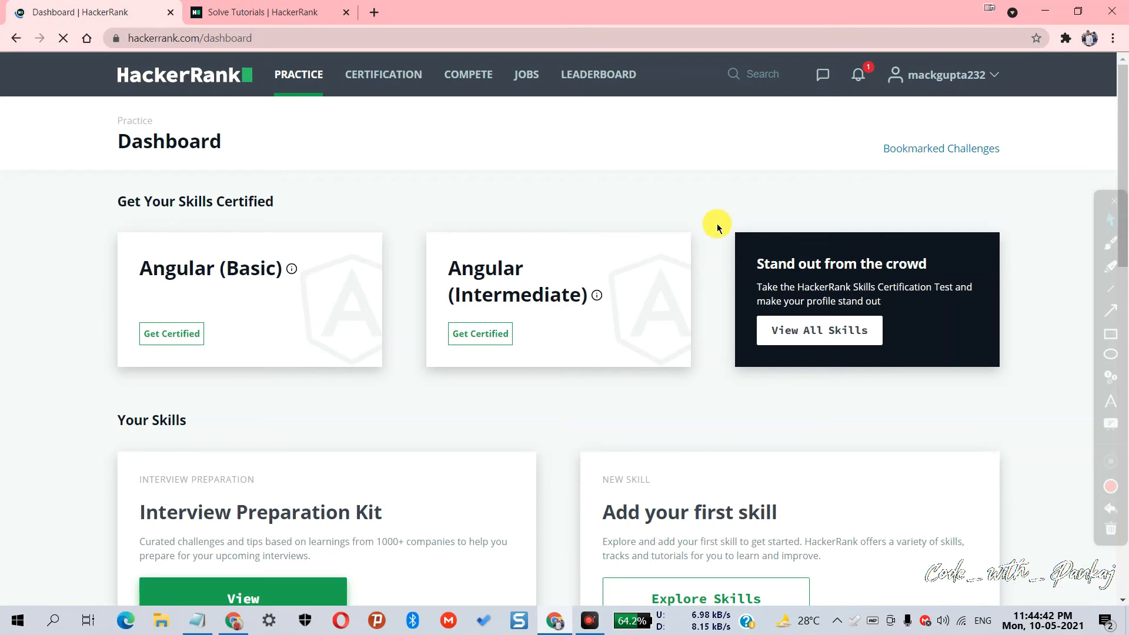
scroll(down, 3)
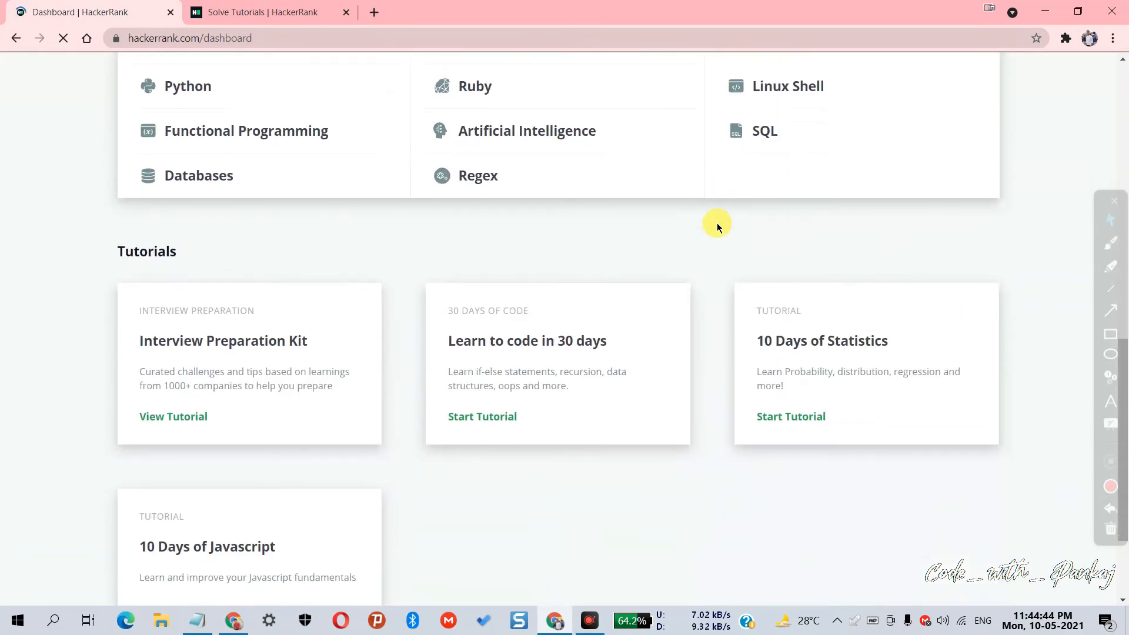
scroll(down, 3)
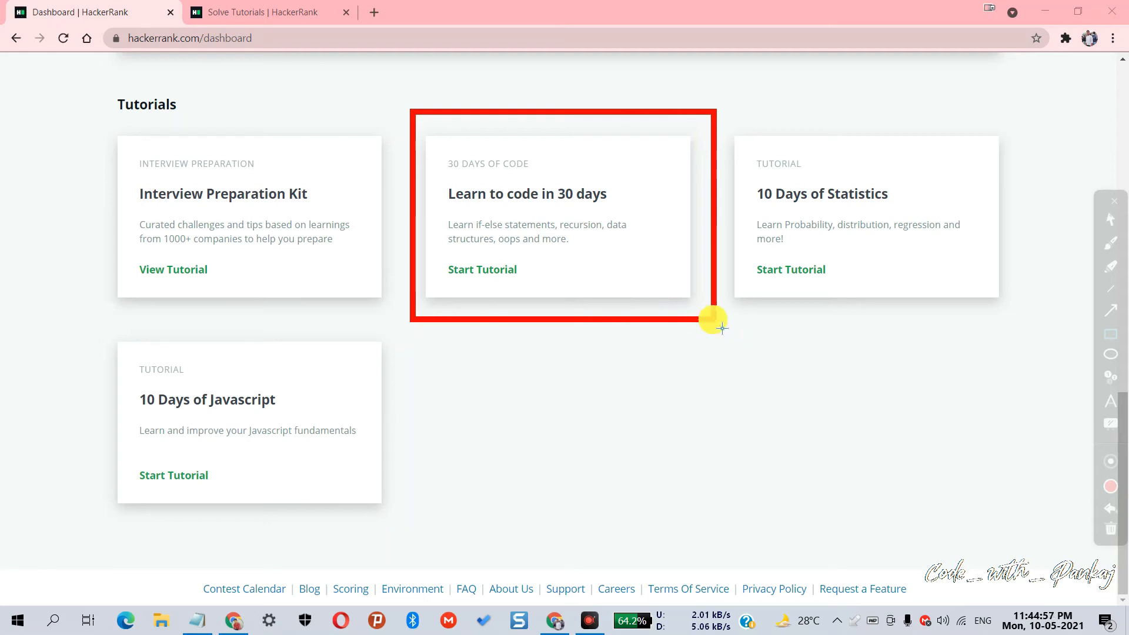
Step: Start the 'Learn to code in 30 days' tutorial and join 30 Days of Code
click(482, 269)
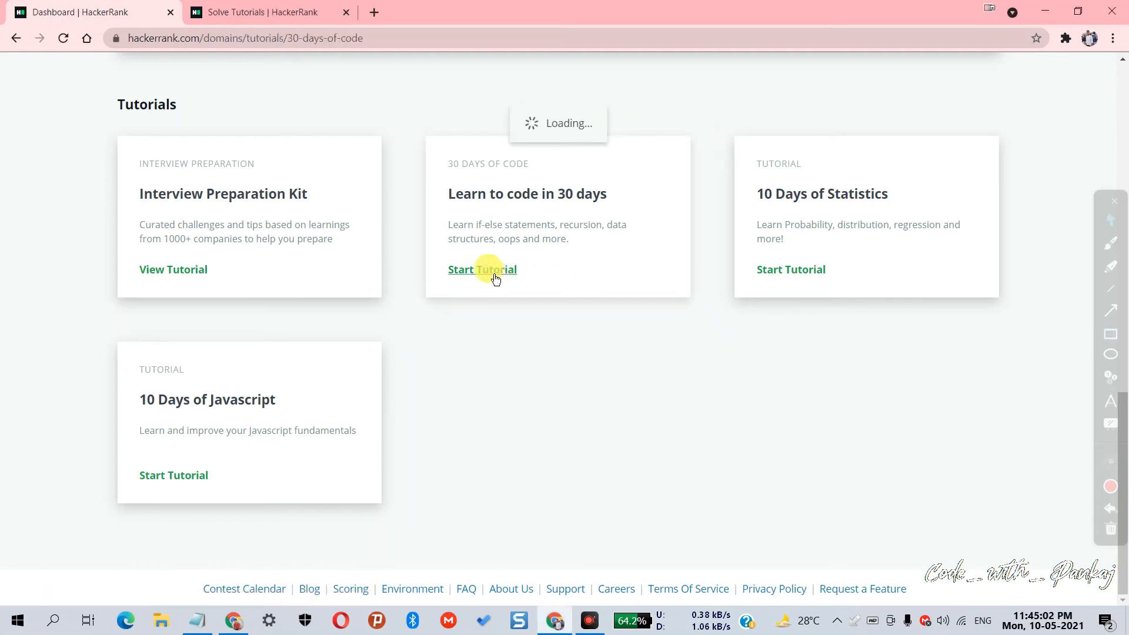
click(481, 269)
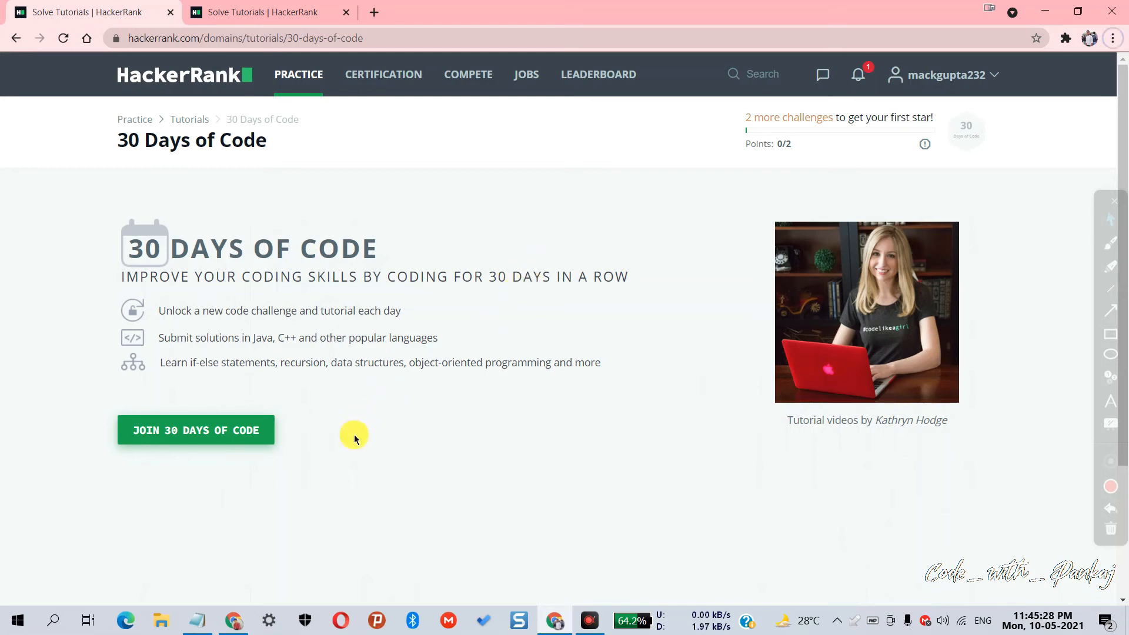
click(195, 430)
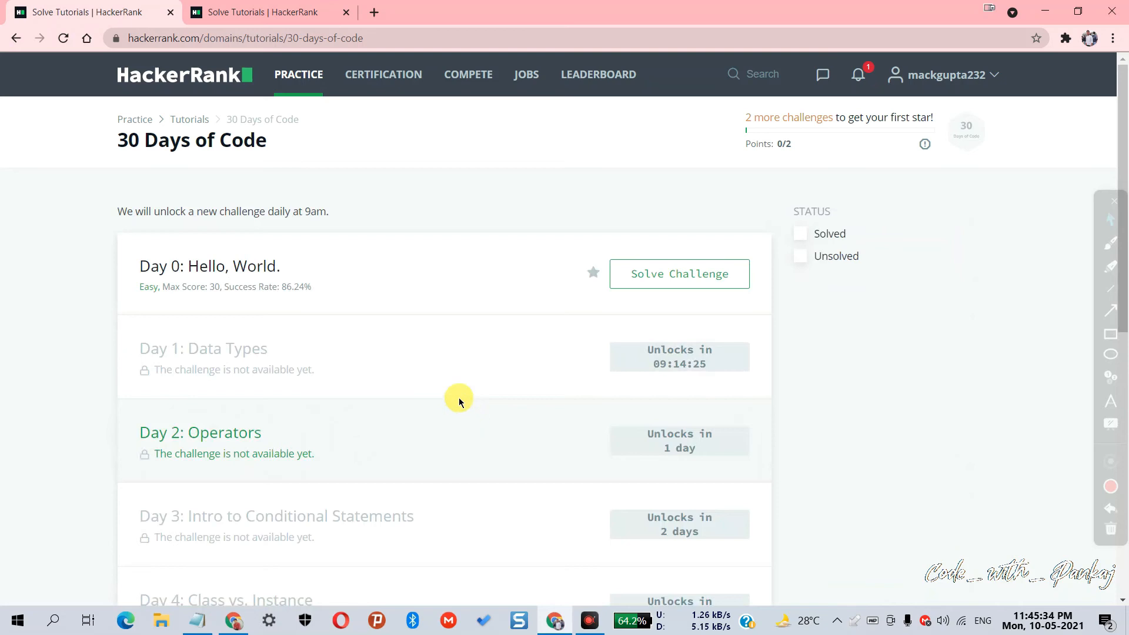
scroll(down, 3)
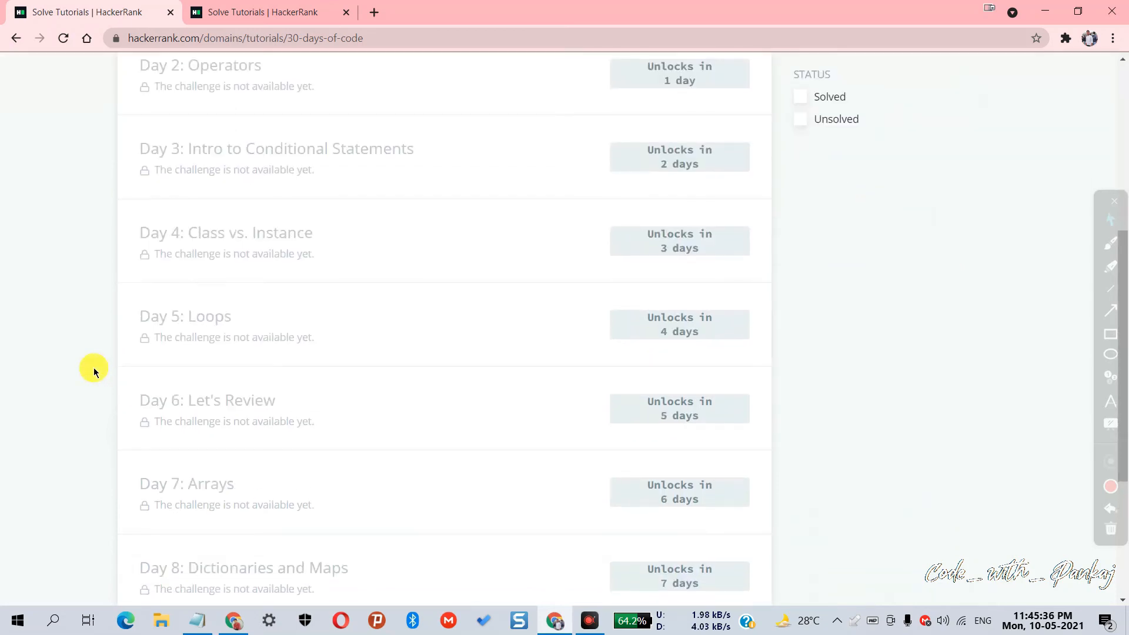
scroll(down, 3)
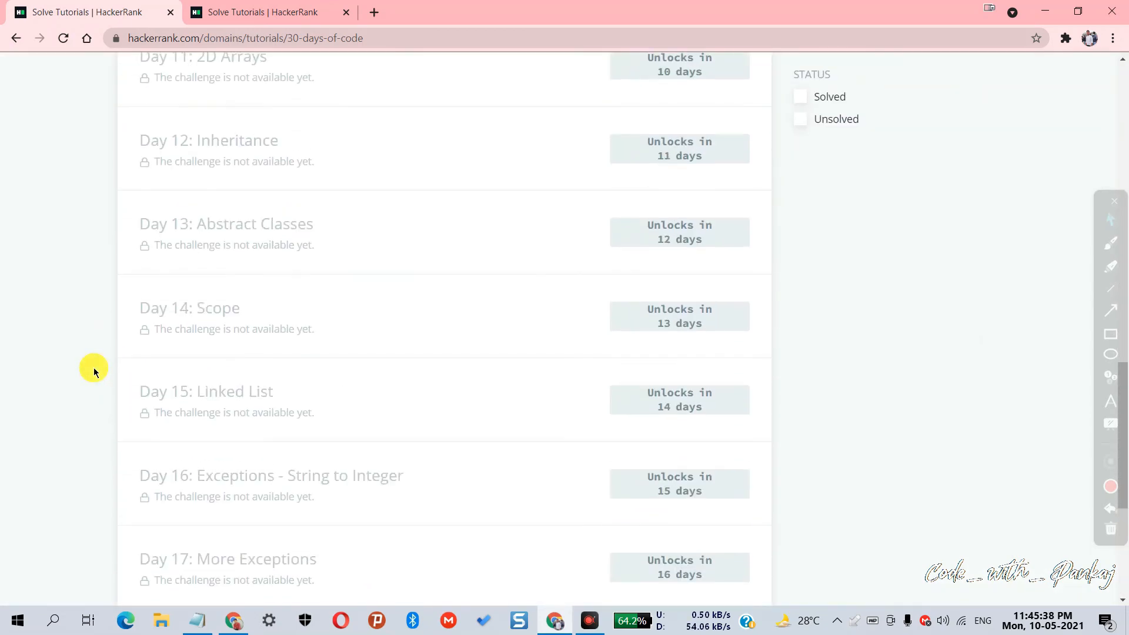
scroll(down, 3)
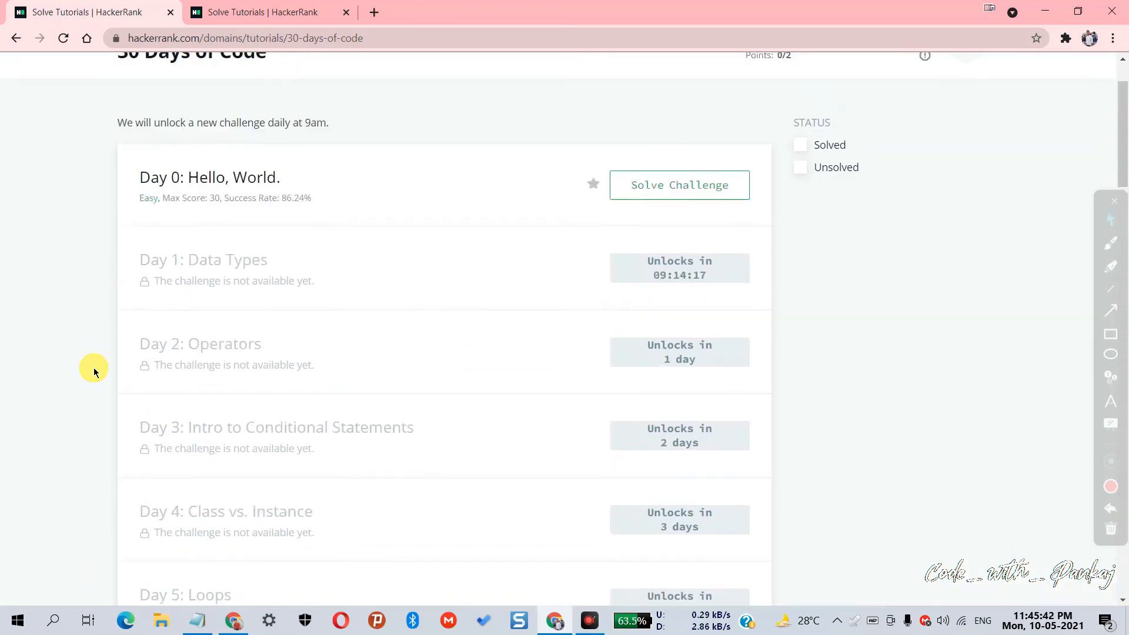
scroll(down, 3)
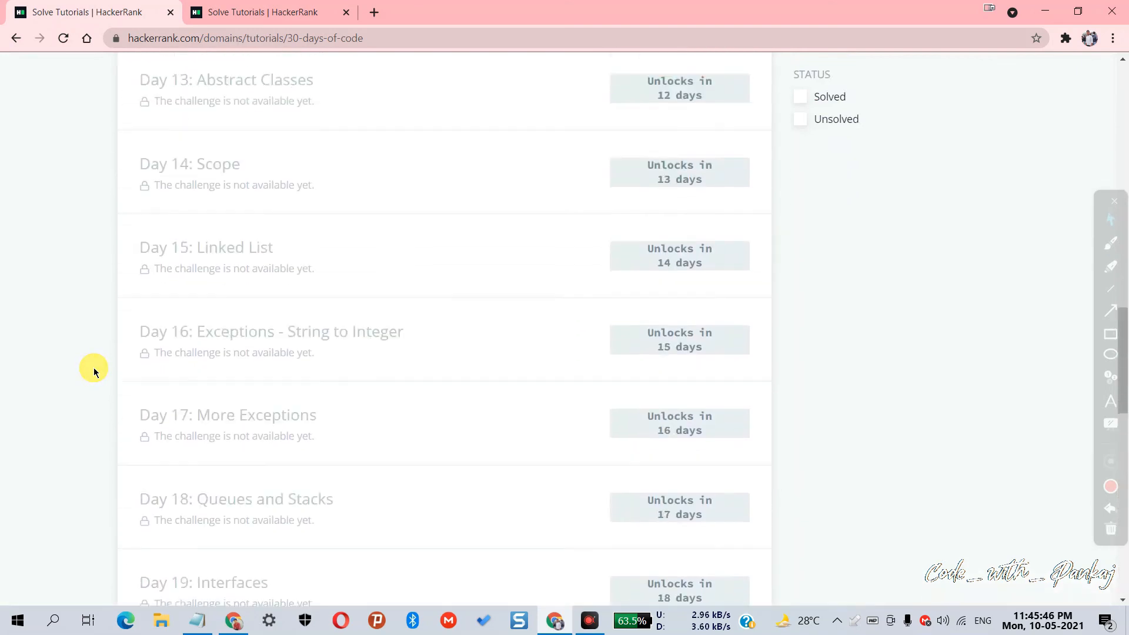
scroll(up, 3)
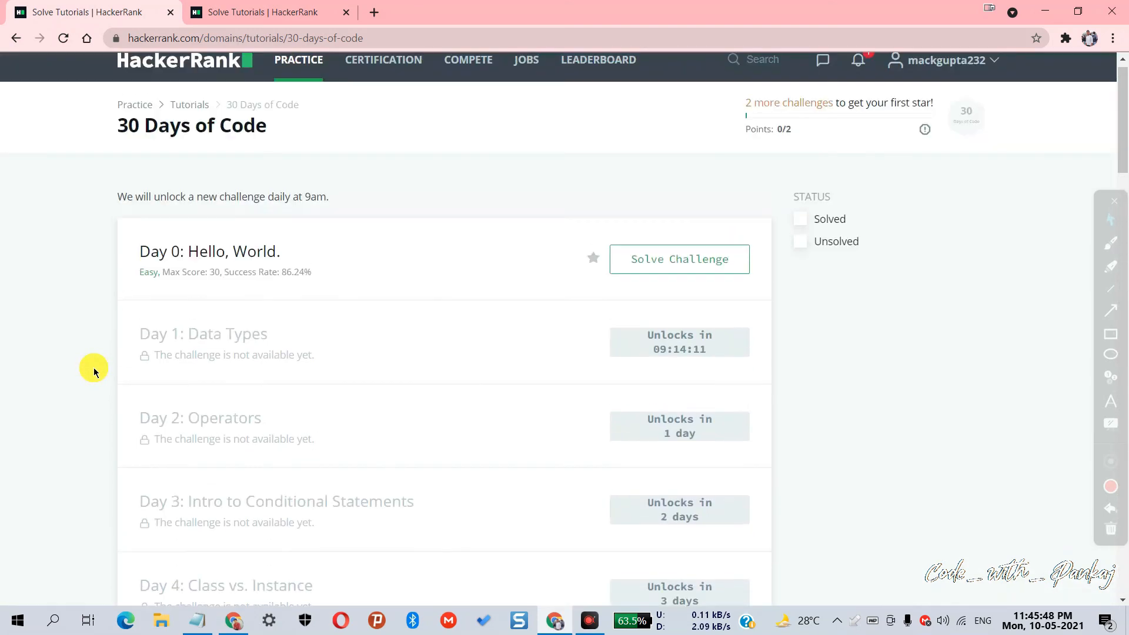